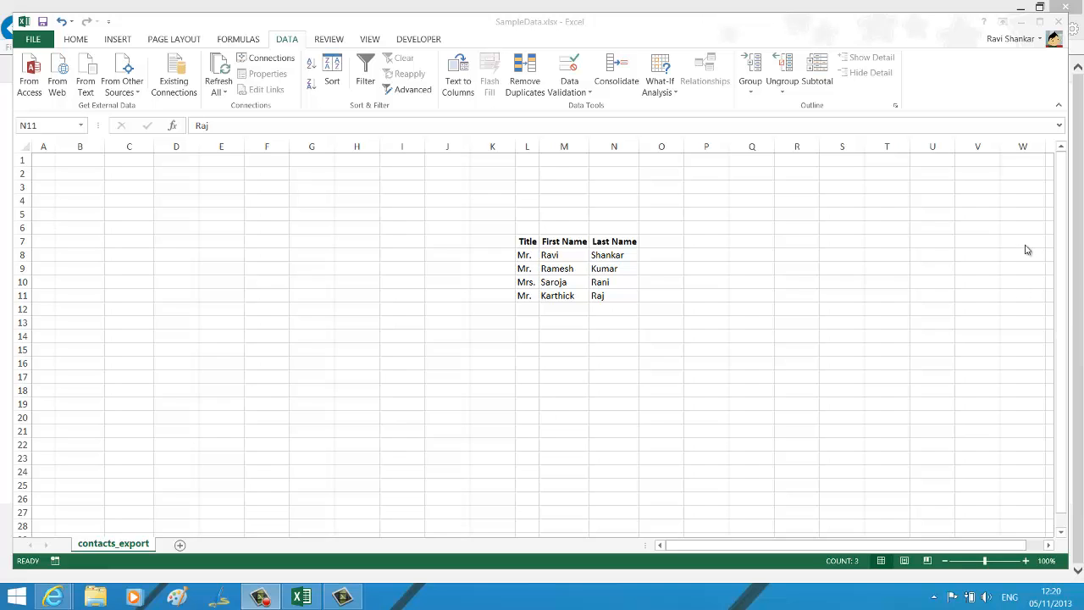
pyautogui.moveTo(1079, 75)
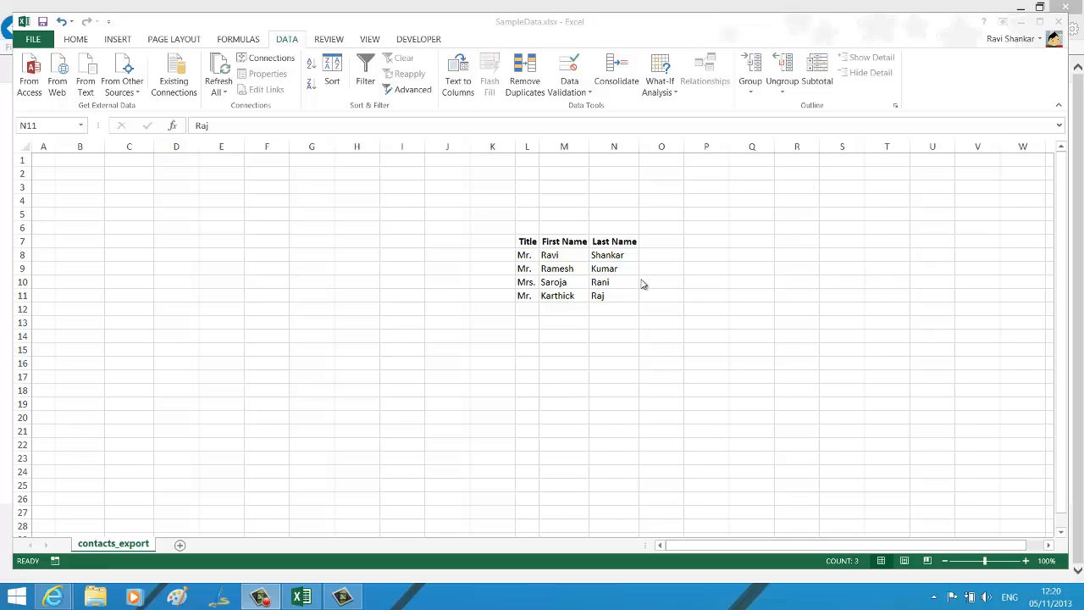
pyautogui.moveTo(542, 153)
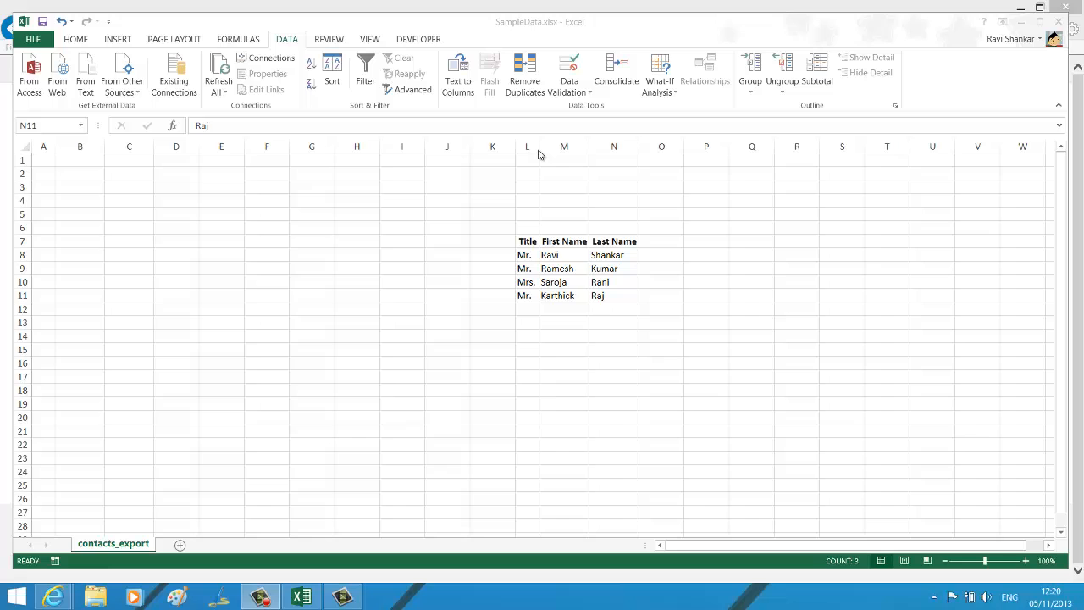
pyautogui.click(526, 295)
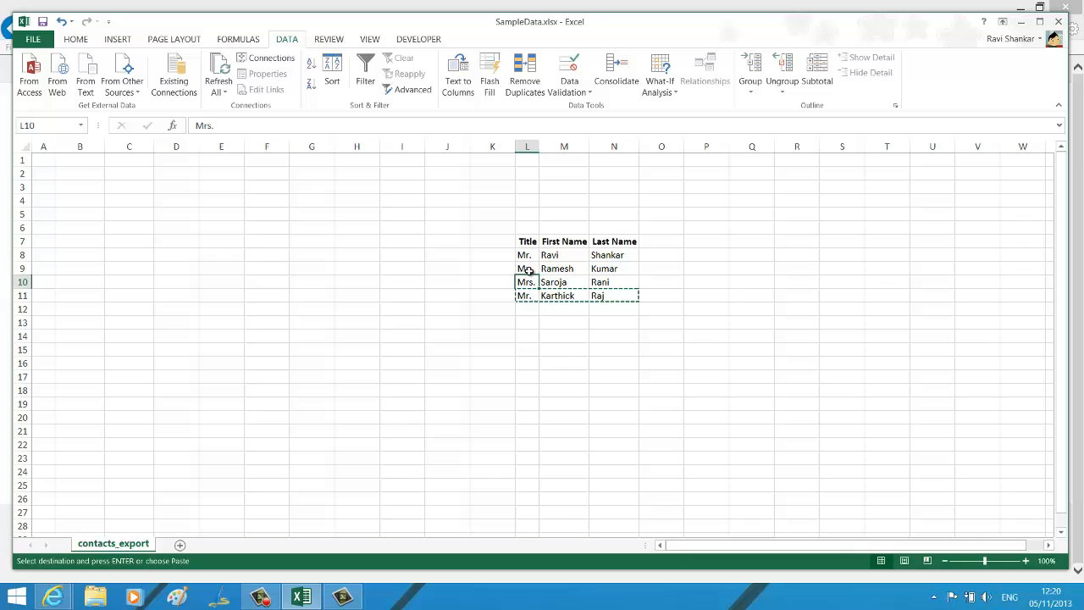
pyautogui.click(526, 268)
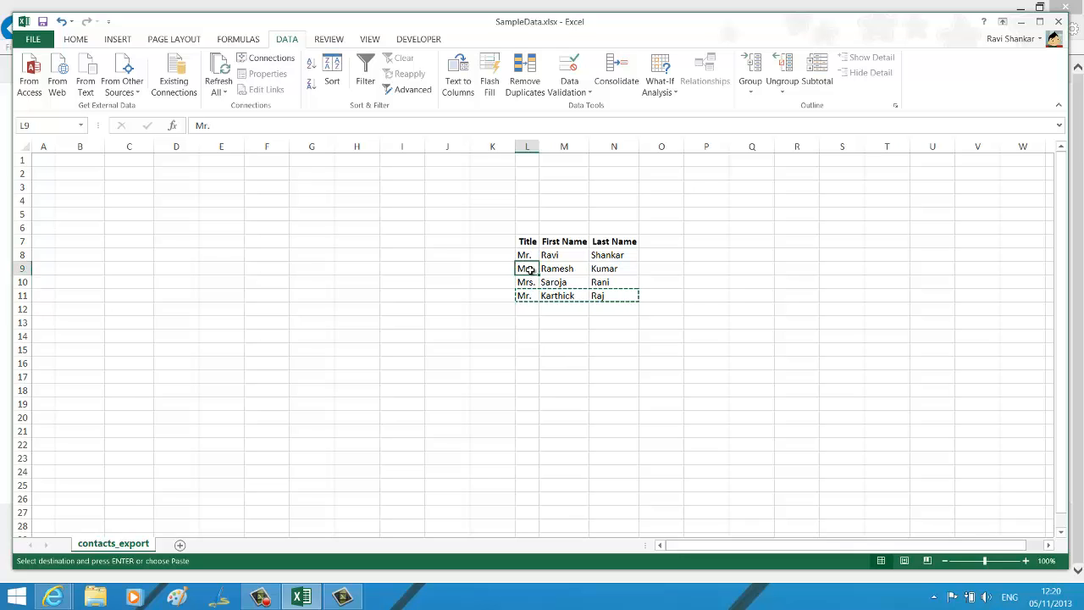
pyautogui.moveTo(470, 292)
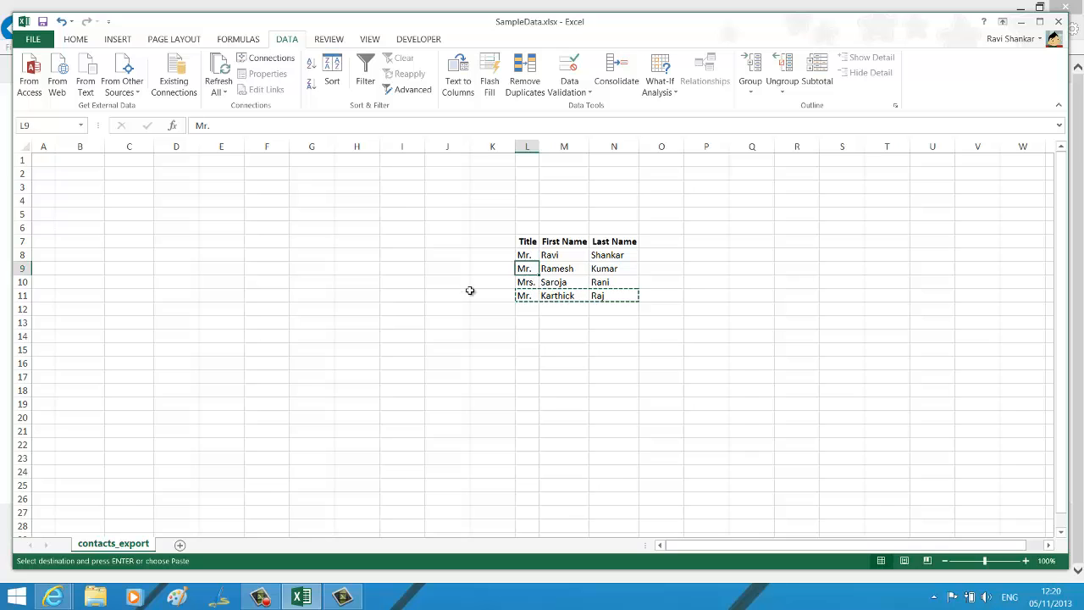
pyautogui.rightClick(525, 269)
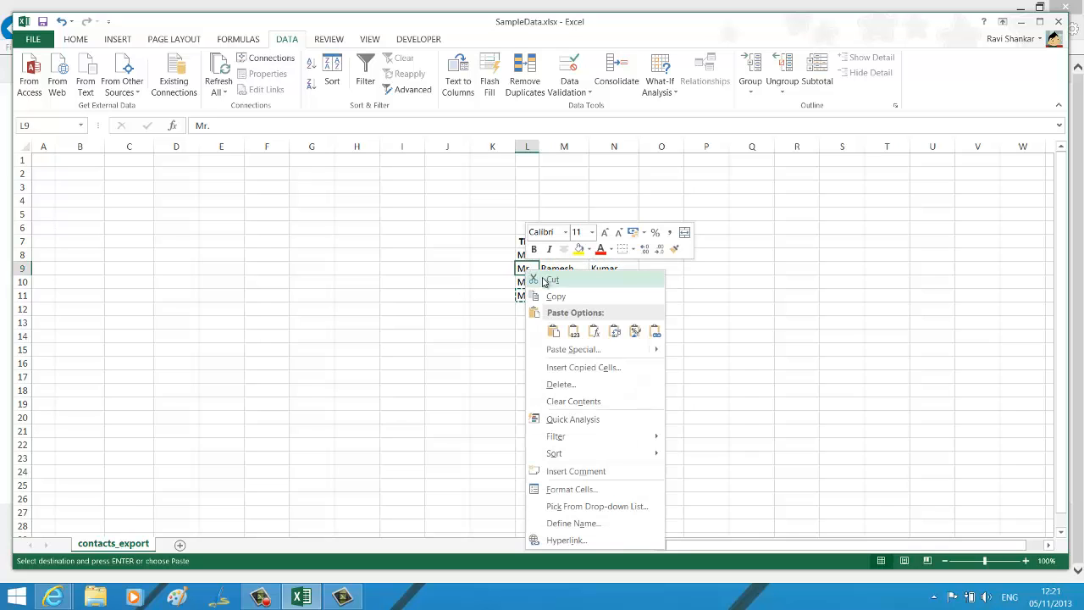
pyautogui.moveTo(497, 298)
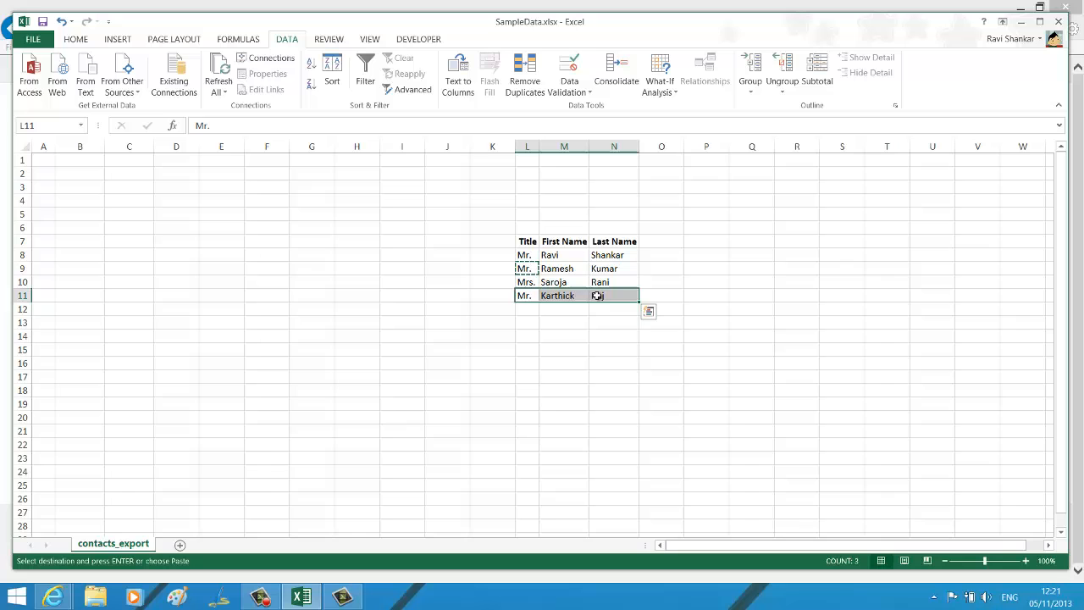
pyautogui.rightClick(525, 268)
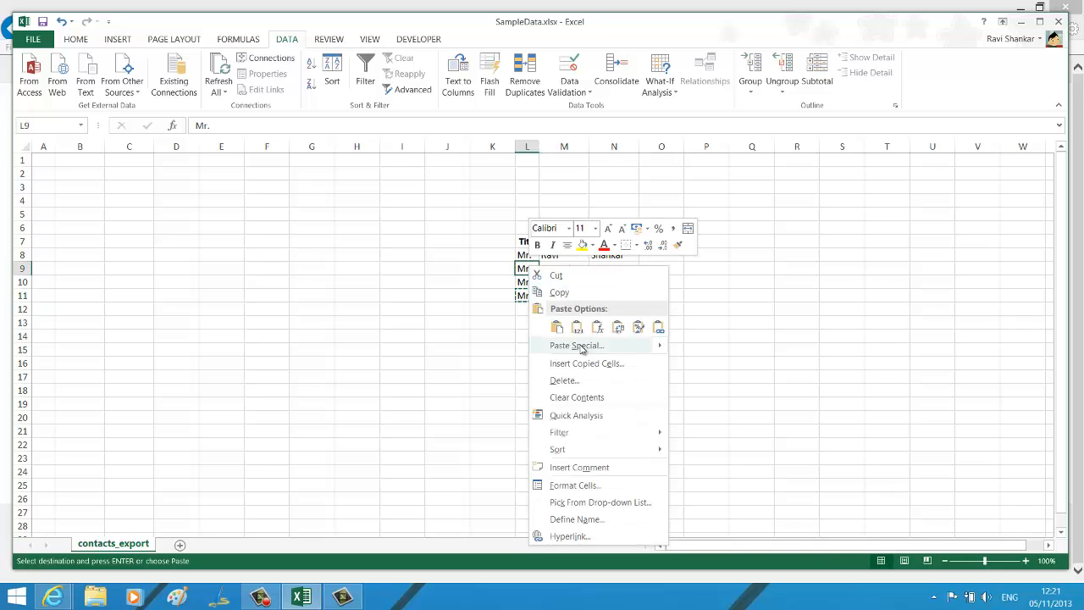
pyautogui.click(586, 363)
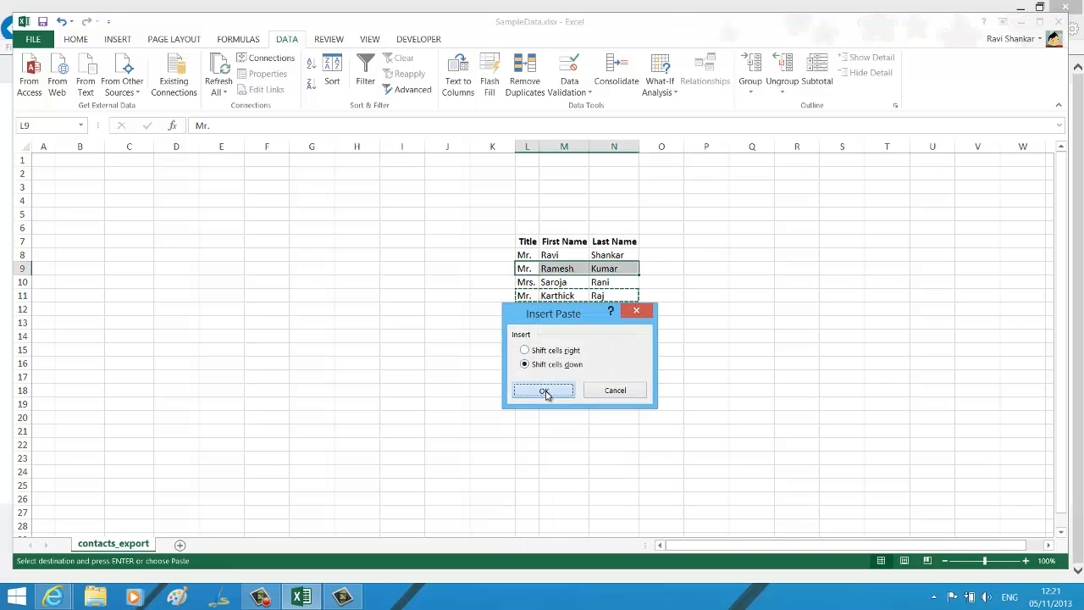
pyautogui.click(543, 390)
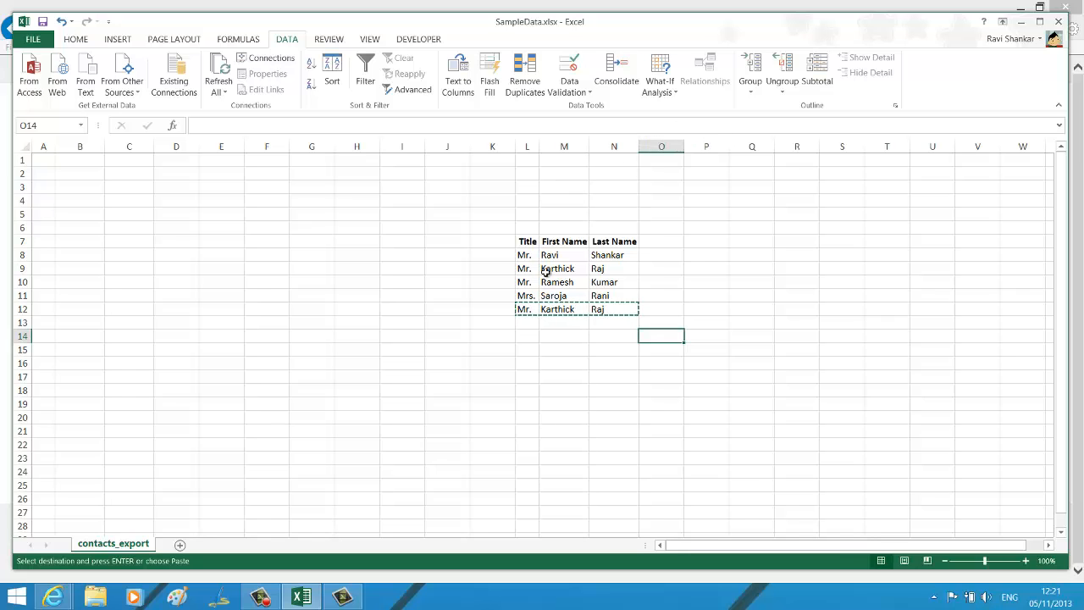
# Step: Check the duplicated Karthick and Raj entries, then select and deselect the contacts table
pyautogui.click(447, 268)
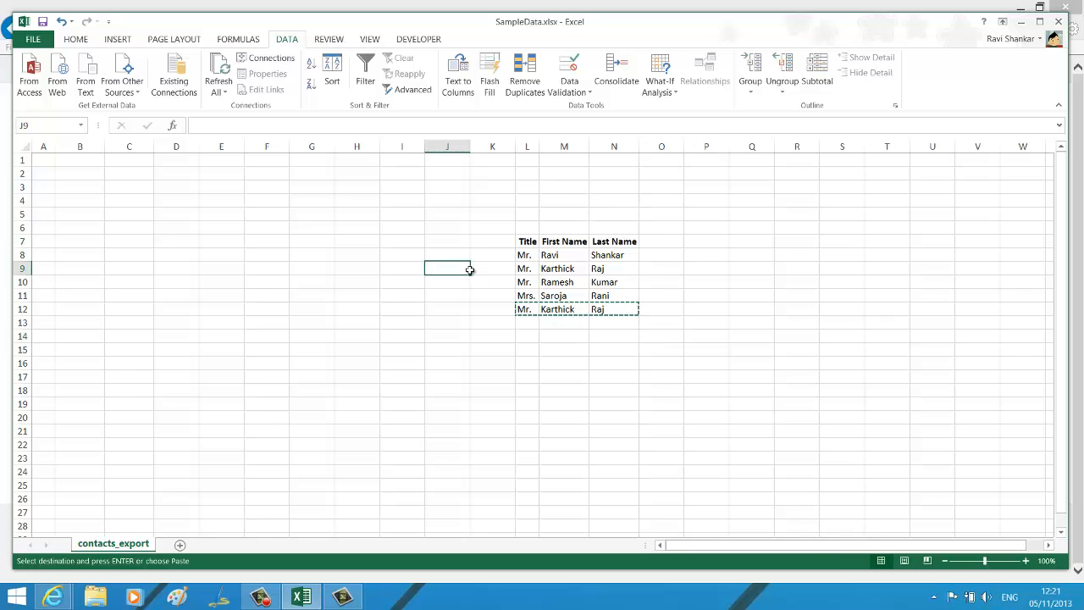
pyautogui.click(613, 269)
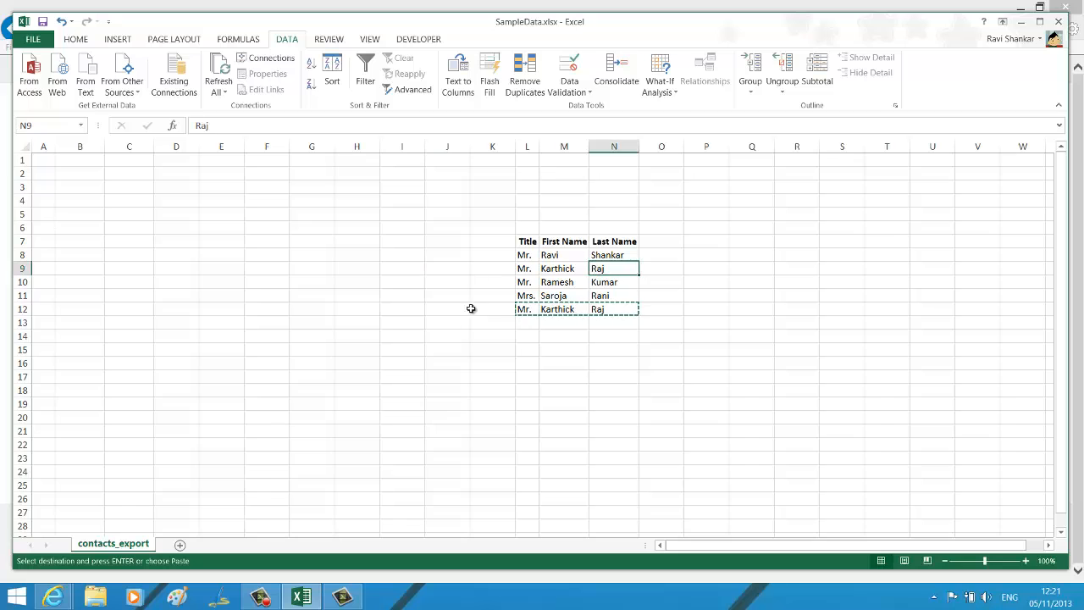
pyautogui.click(491, 308)
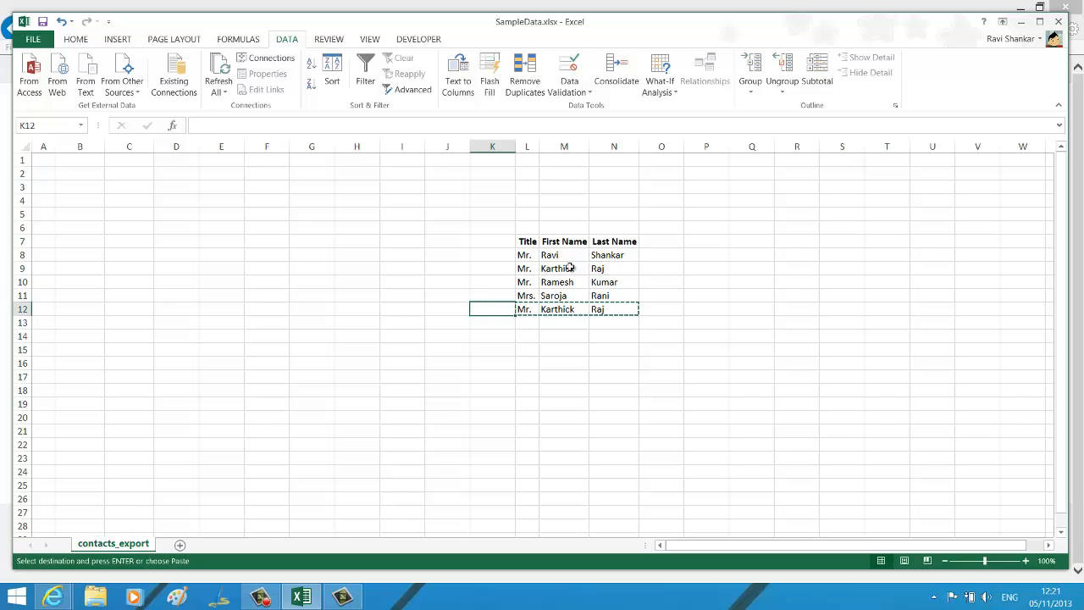
pyautogui.click(563, 269)
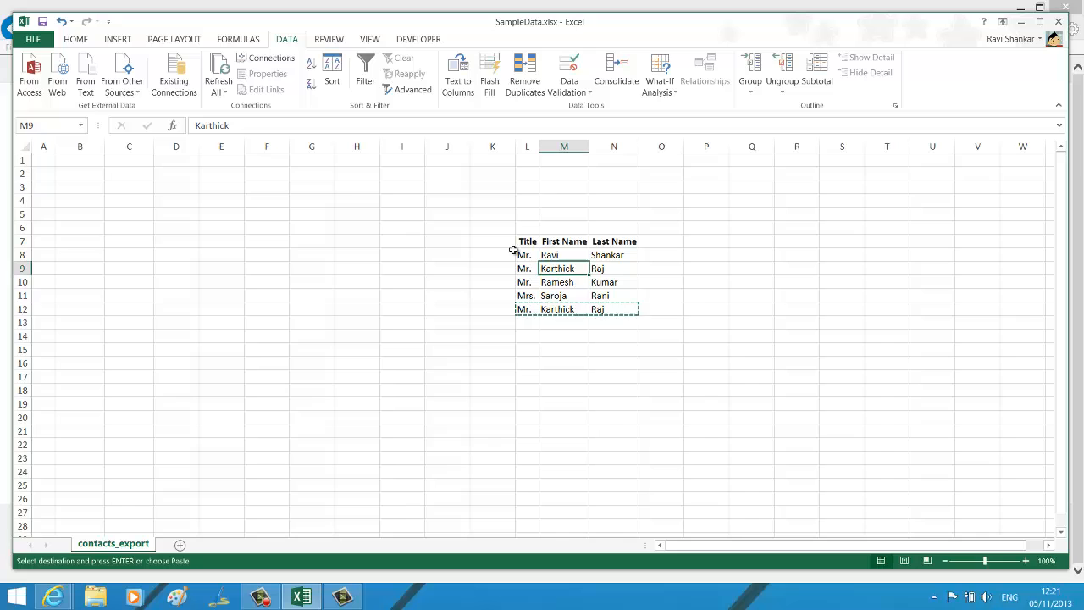
pyautogui.click(527, 241)
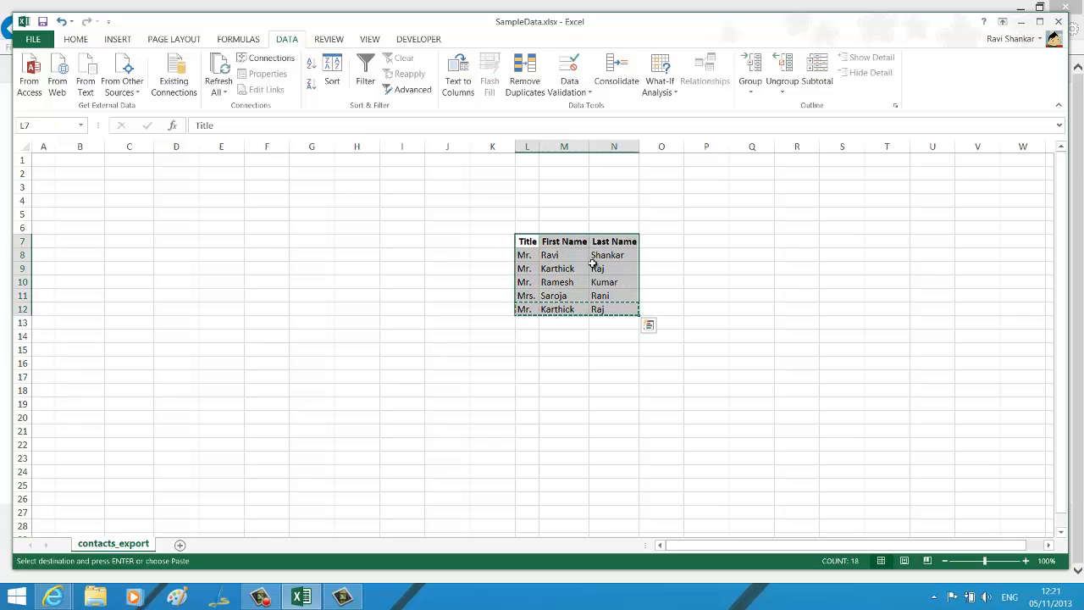
pyautogui.moveTo(599, 282)
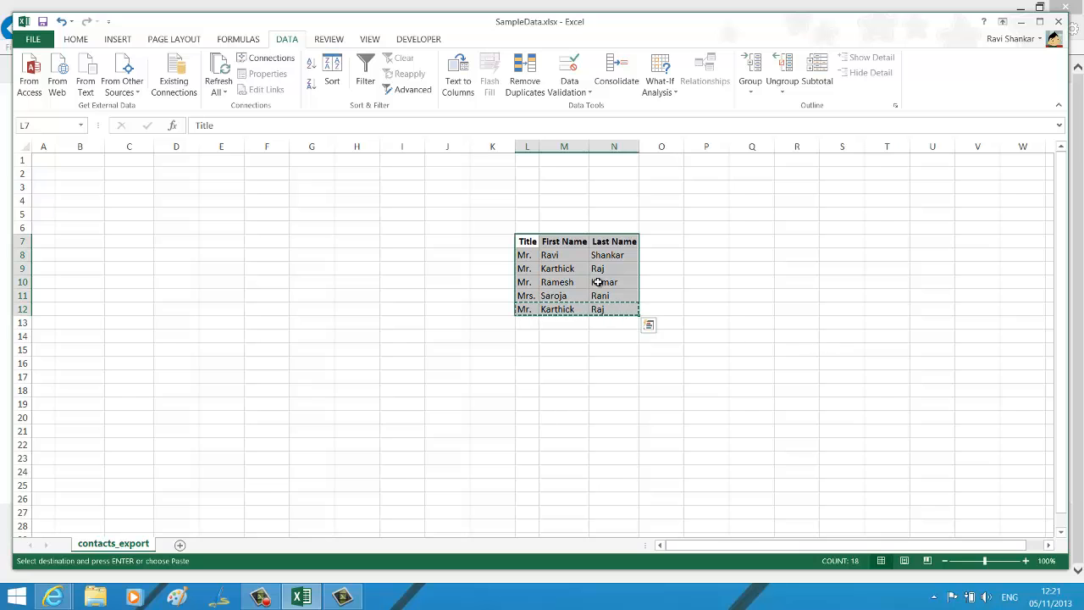
pyautogui.moveTo(789, 338)
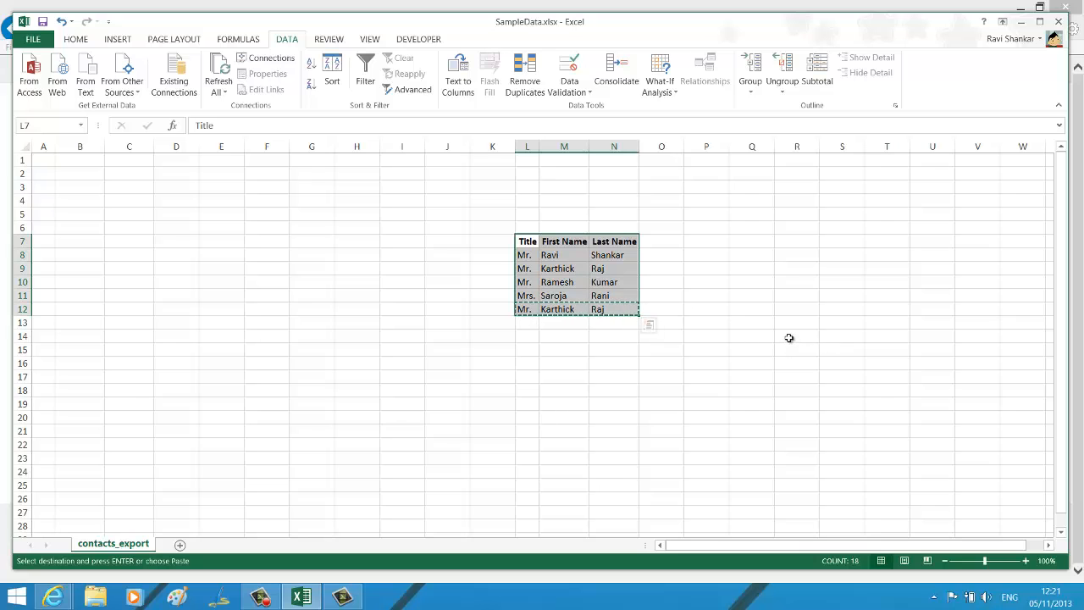
pyautogui.moveTo(805, 297)
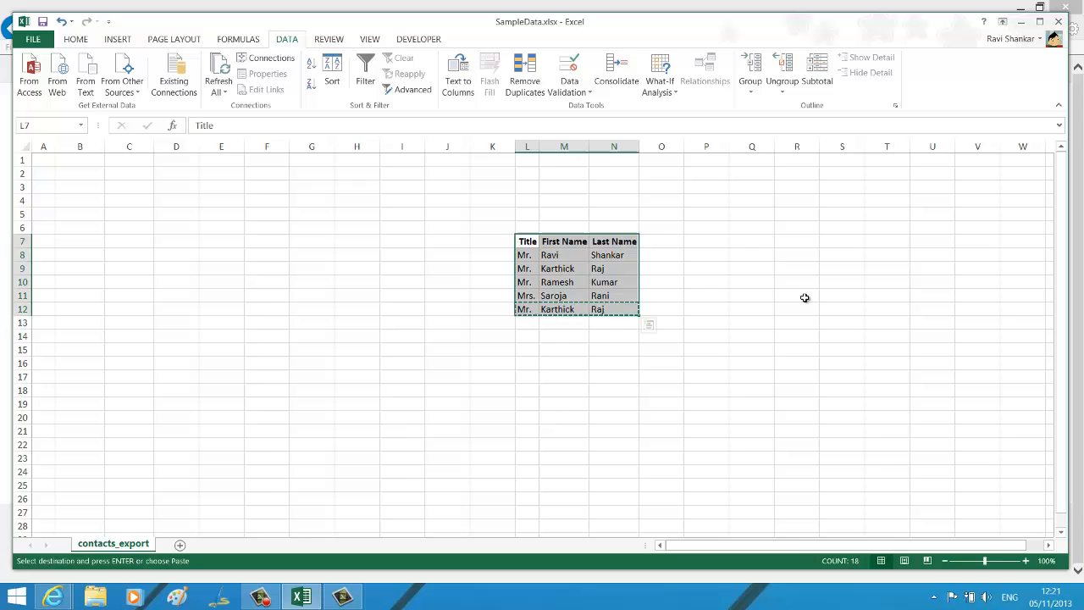
pyautogui.click(796, 242)
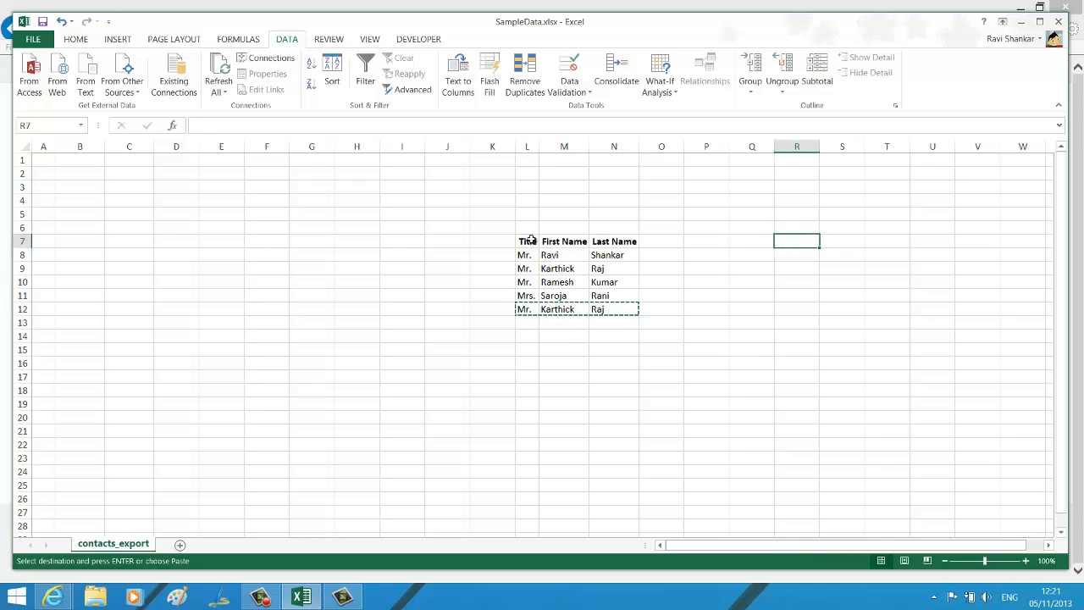
# Step: Select L7:N12 and launch Advanced from the Data tab's Sort & Filter group
pyautogui.moveTo(527, 241); pyautogui.dragTo(613, 315)
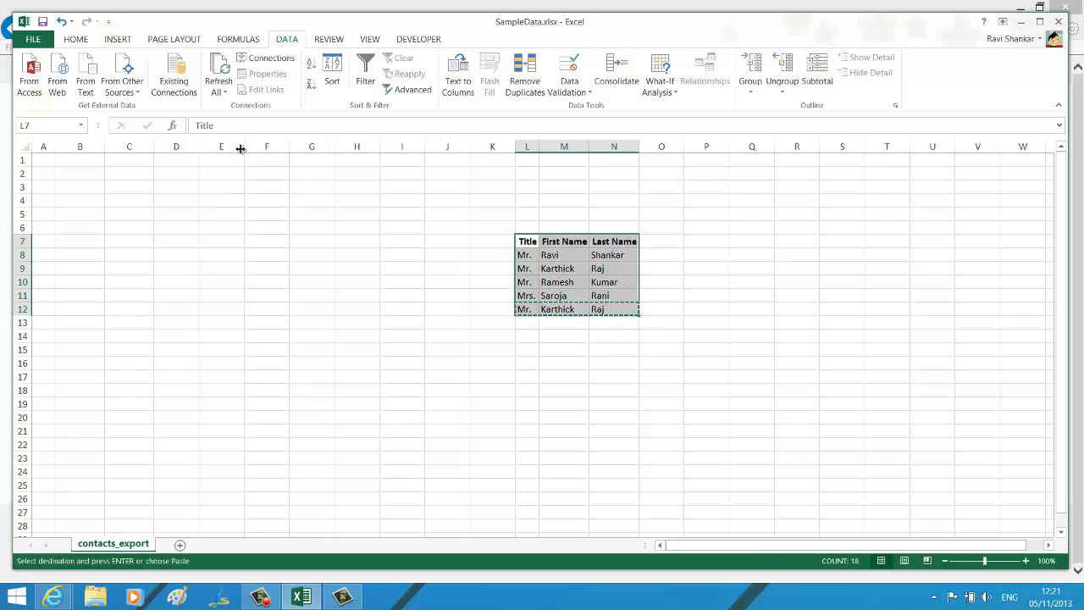
pyautogui.moveTo(365, 72)
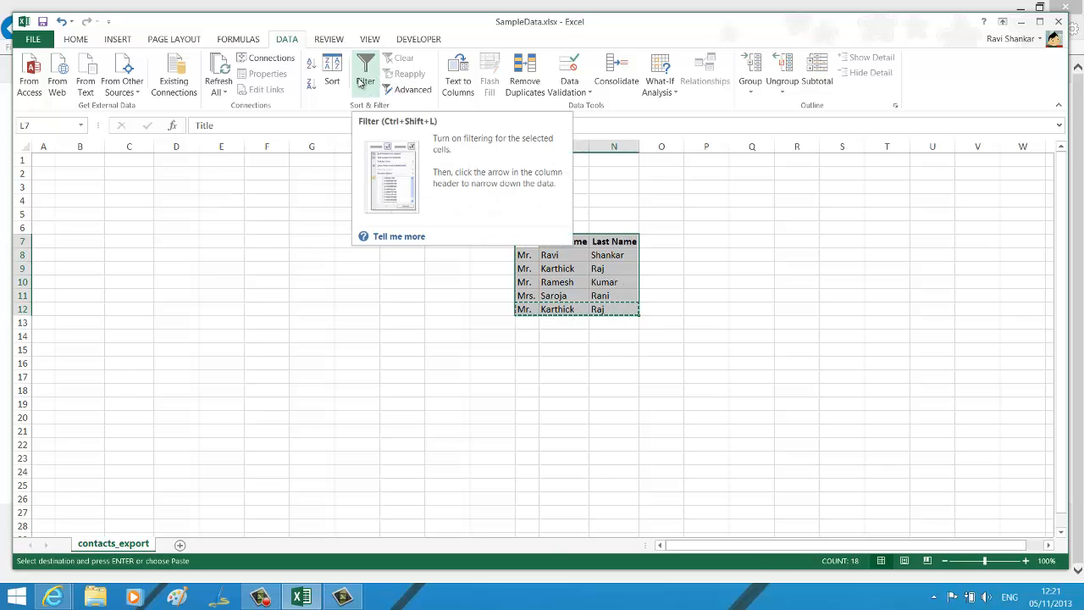
pyautogui.moveTo(409, 90)
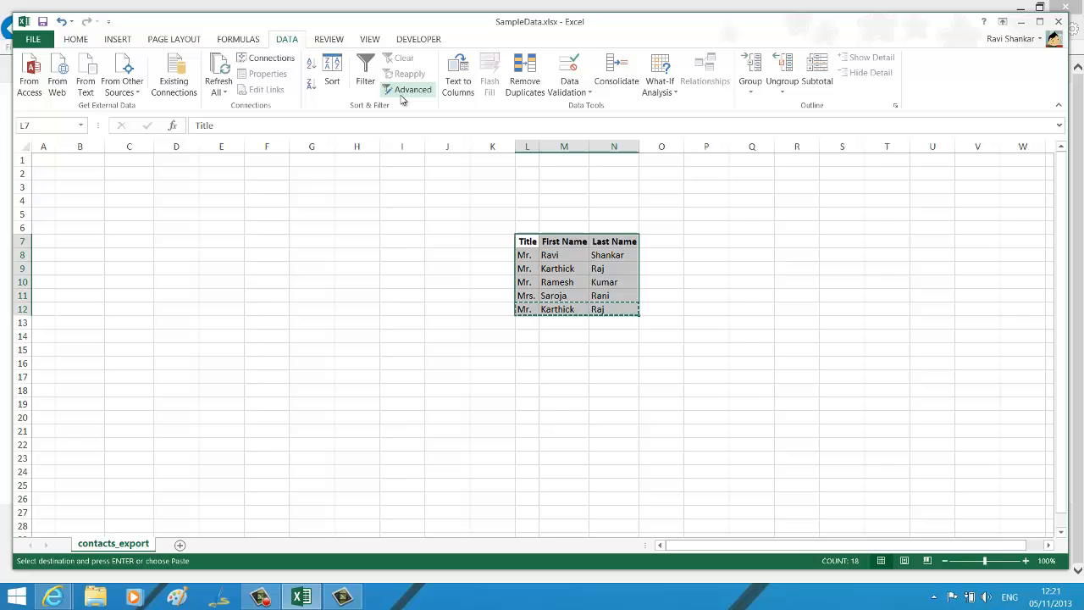
pyautogui.moveTo(412, 90)
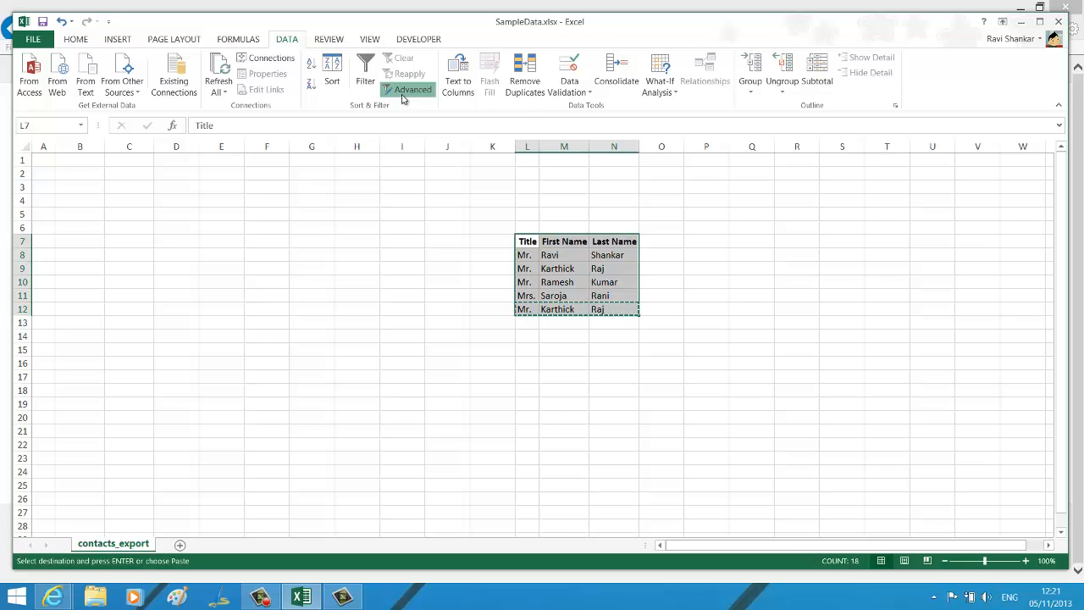
pyautogui.click(411, 89)
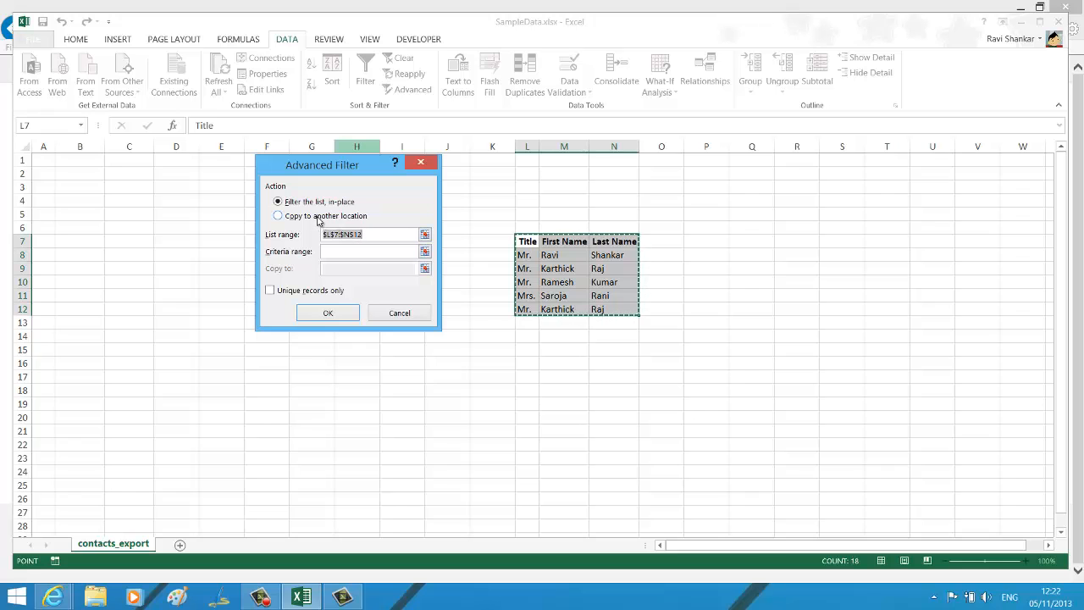
# Step: Run Advanced Filter copying unique records only to Q7:S11
pyautogui.click(277, 215)
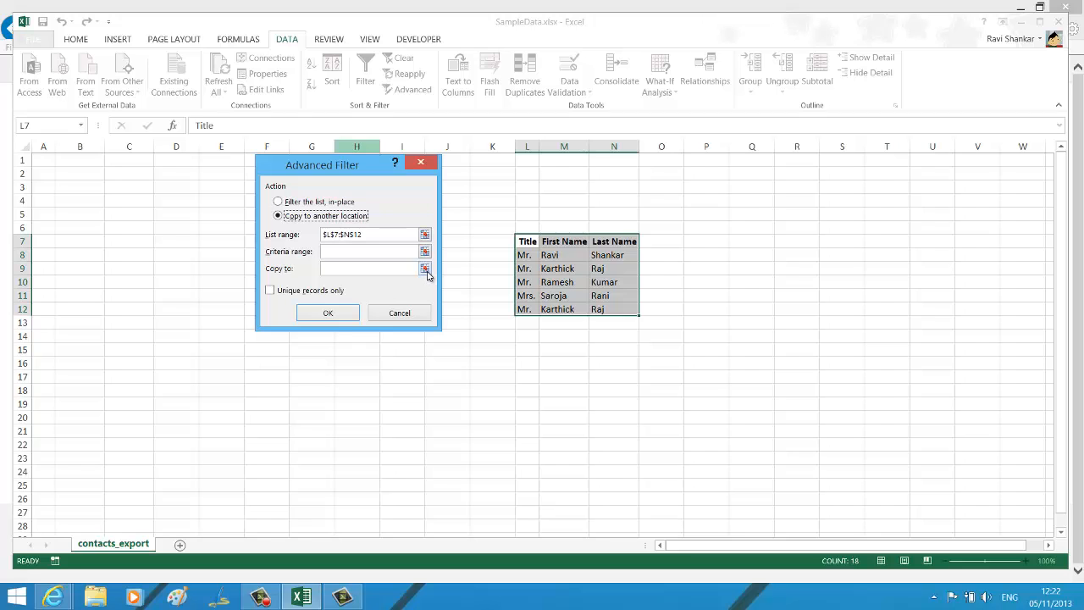
pyautogui.click(426, 269)
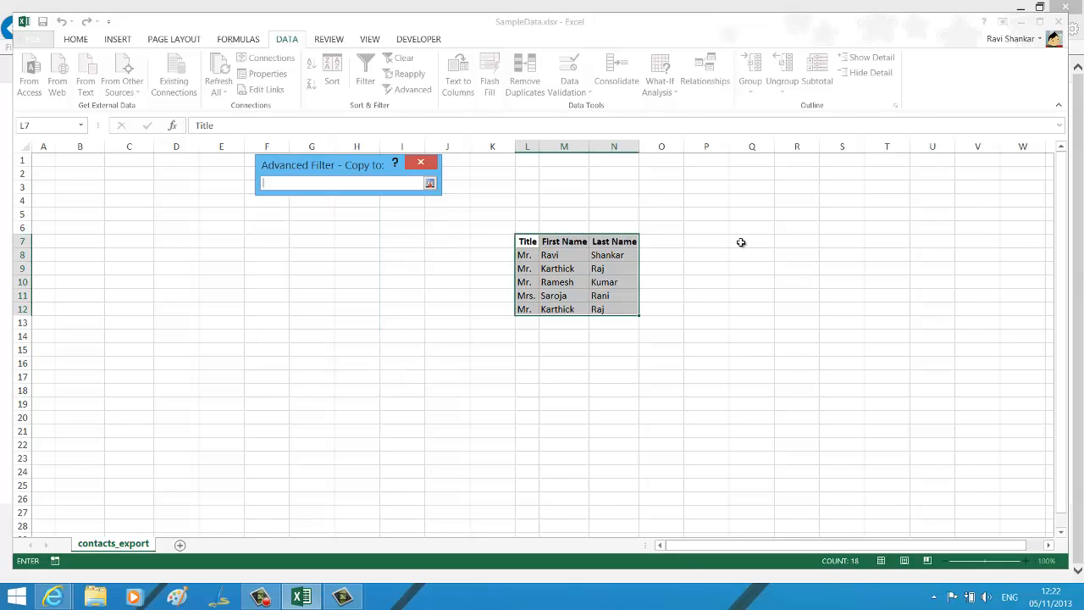
pyautogui.moveTo(752, 245); pyautogui.dragTo(752, 282)
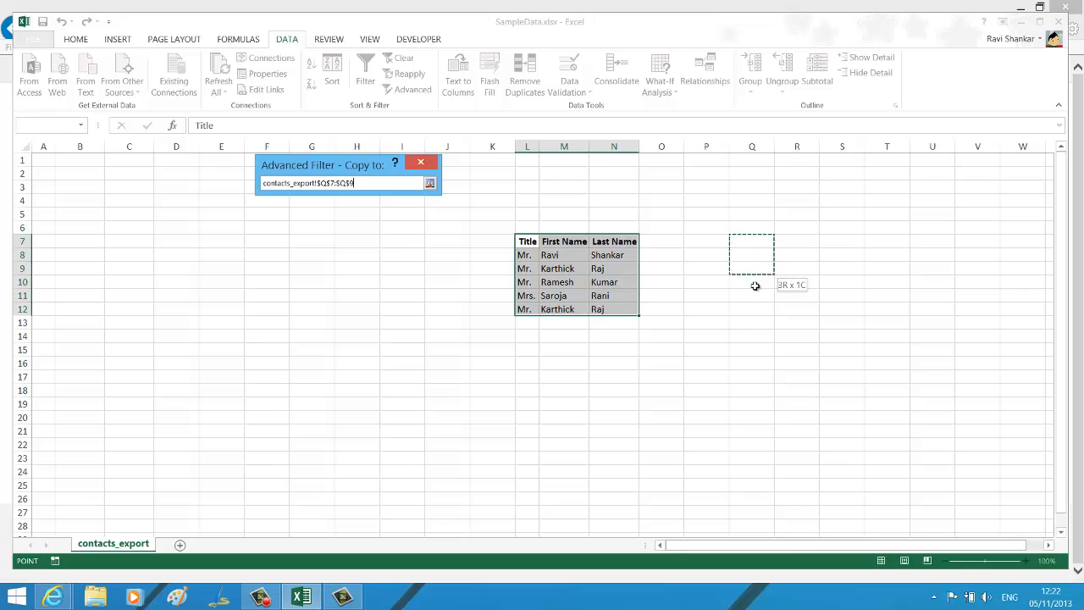
pyautogui.moveTo(752, 254); pyautogui.dragTo(864, 296)
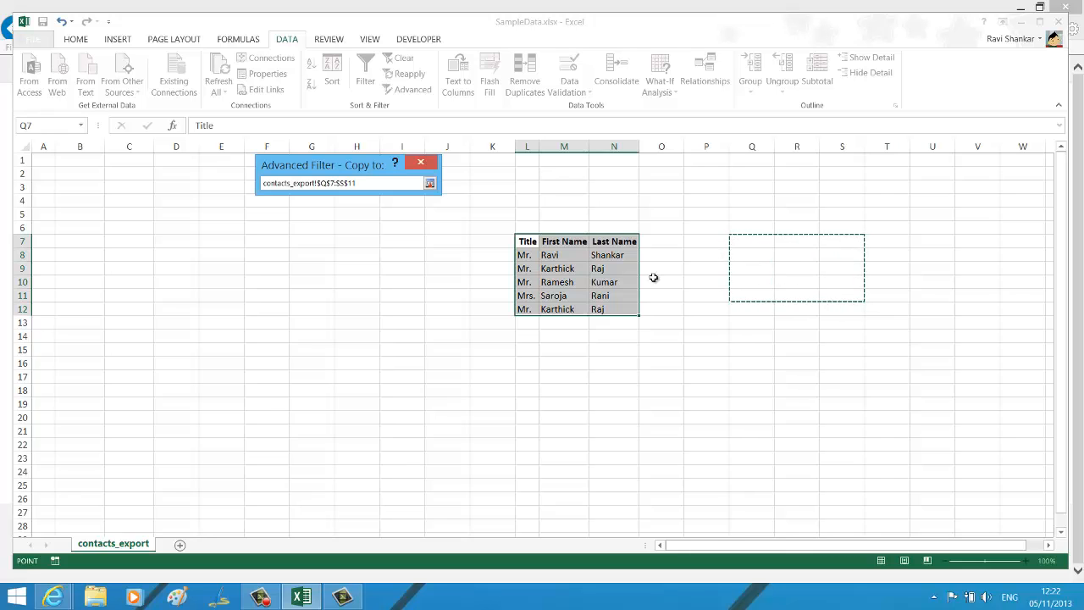
pyautogui.click(429, 183)
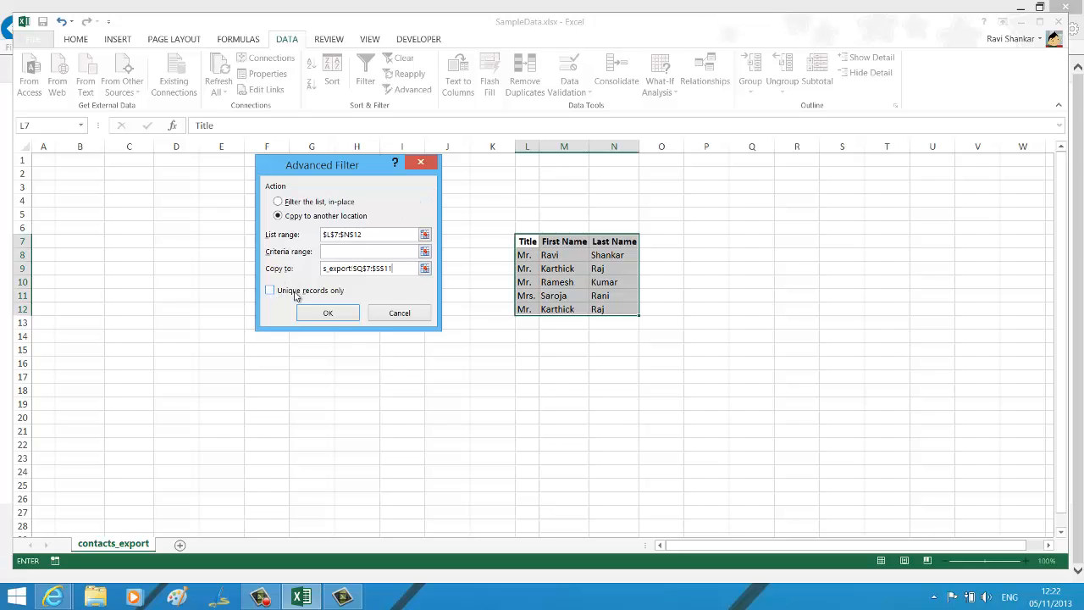
pyautogui.click(269, 290)
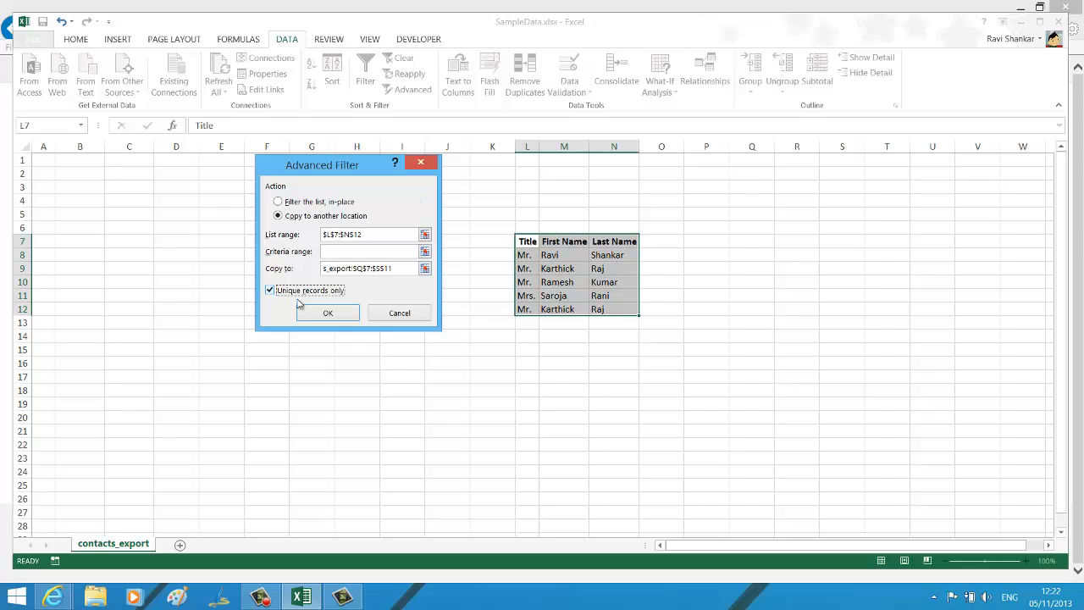
pyautogui.click(327, 313)
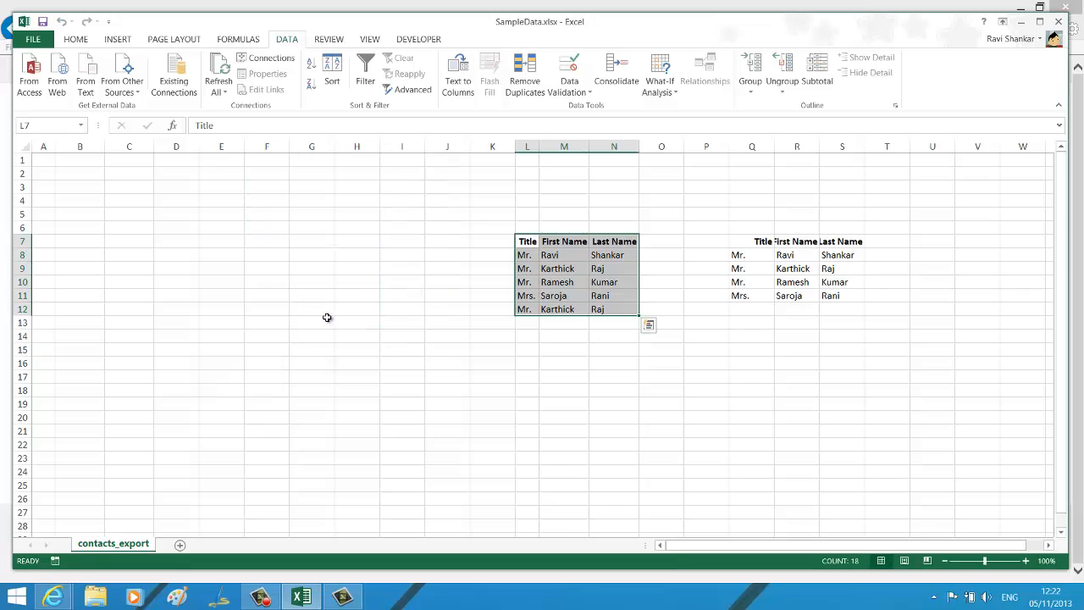
pyautogui.moveTo(782, 168)
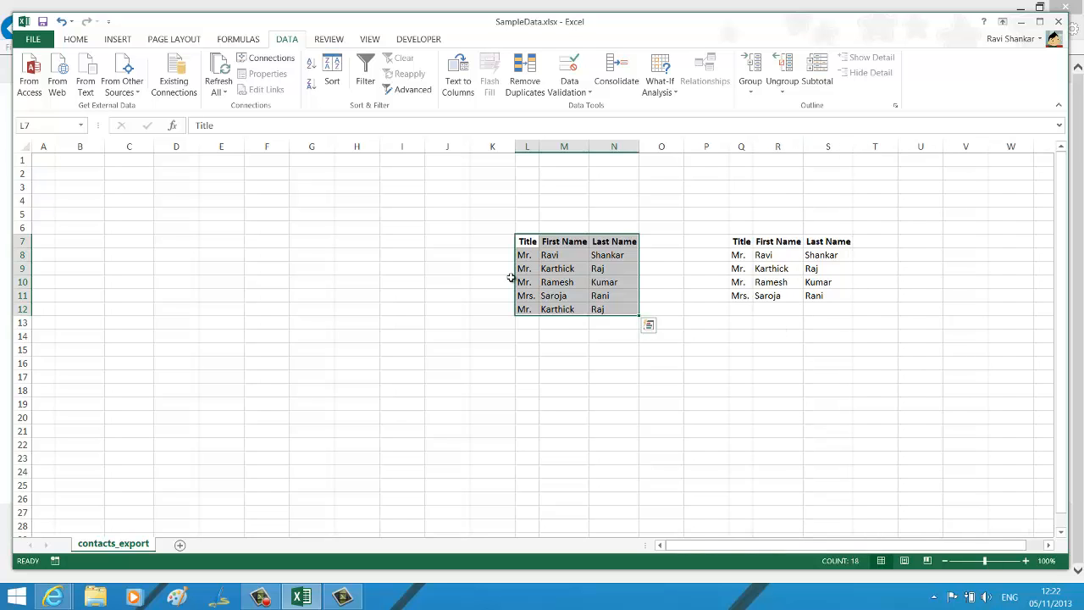
pyautogui.moveTo(636, 415)
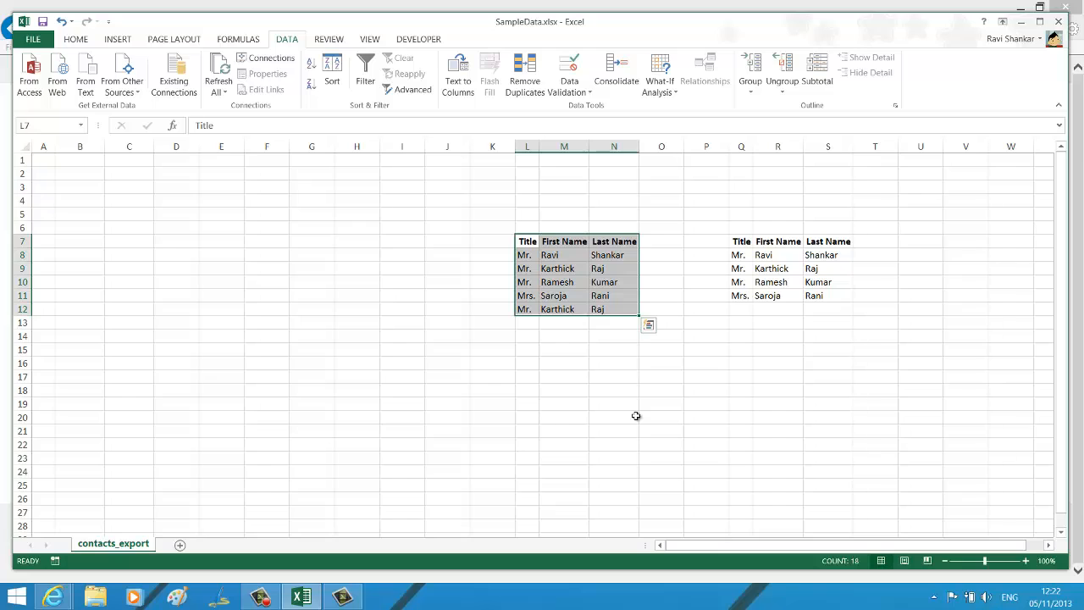